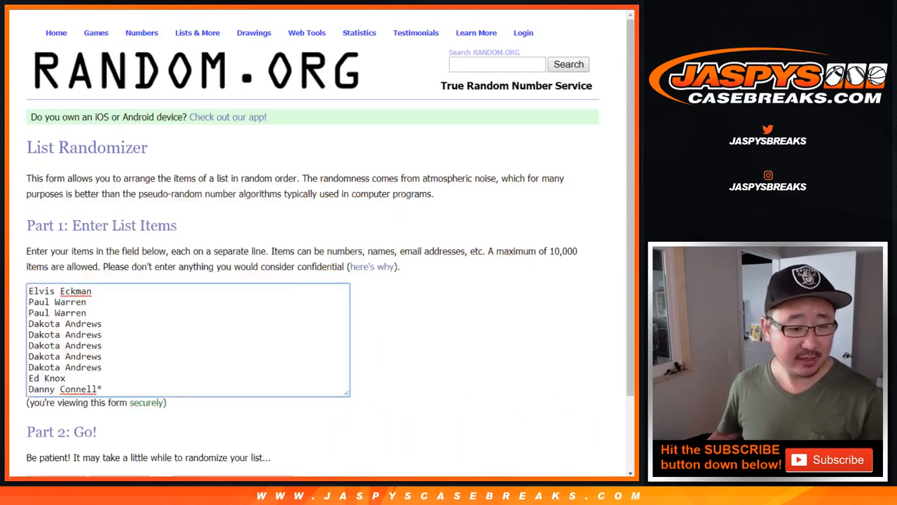
# Step: Scroll down and return to the ten-name list randomizer
pyautogui.scroll(-3)
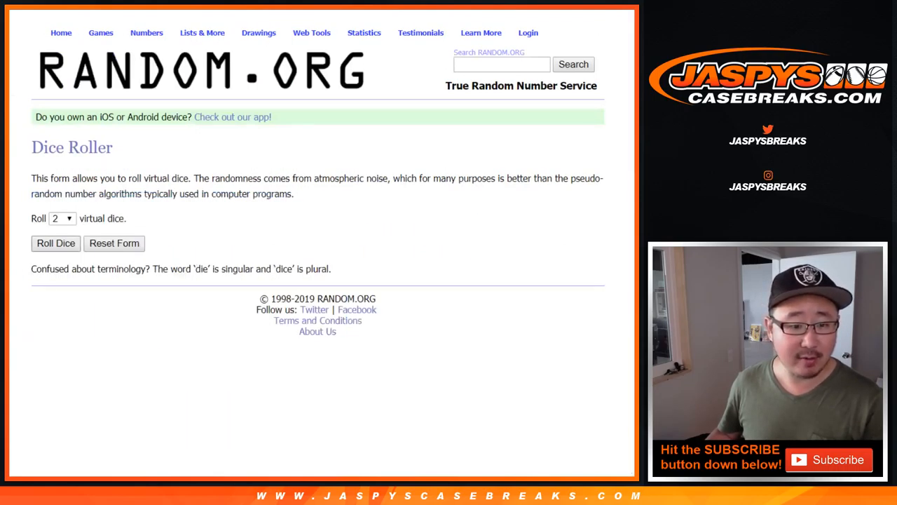
pyautogui.click(55, 243)
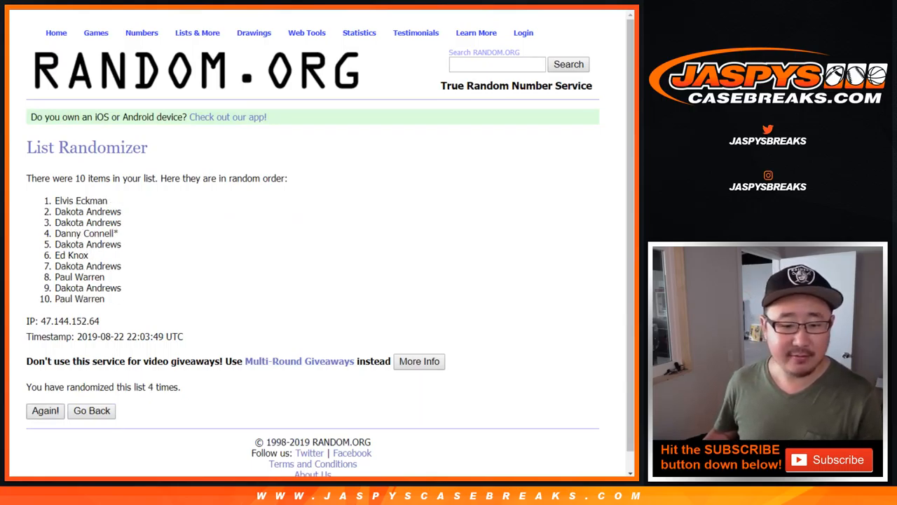
# Step: Reshuffle the participant names again and select the shuffled list for copying
pyautogui.click(45, 410)
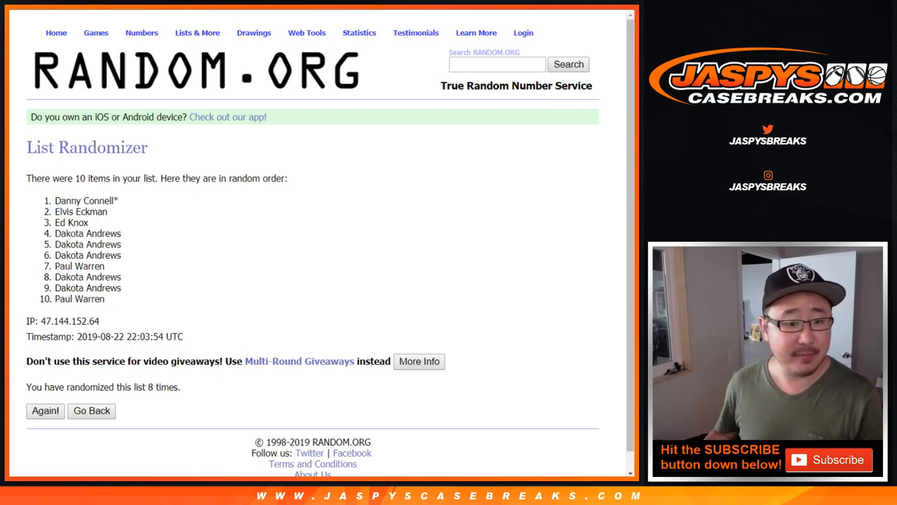
pyautogui.moveTo(56, 201); pyautogui.dragTo(105, 288)
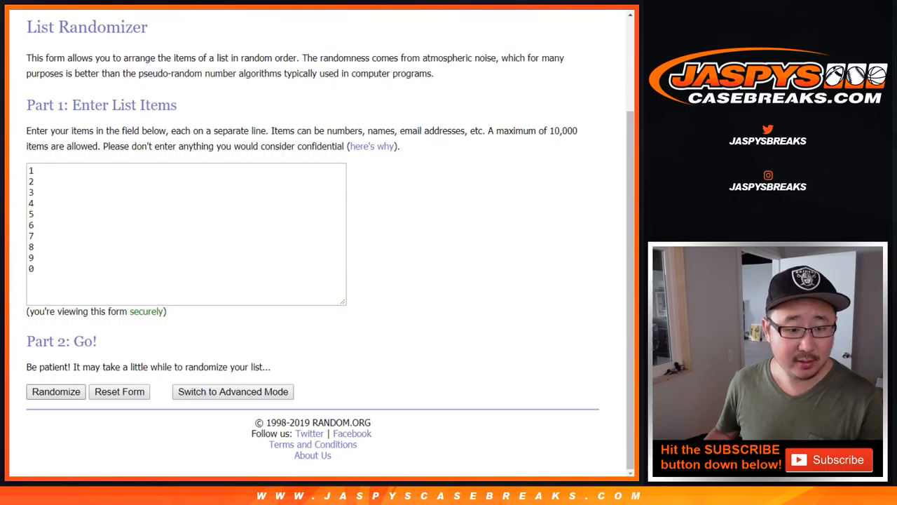
# Step: Randomize the digit list 0–9, then reshuffle it once more
pyautogui.click(55, 391)
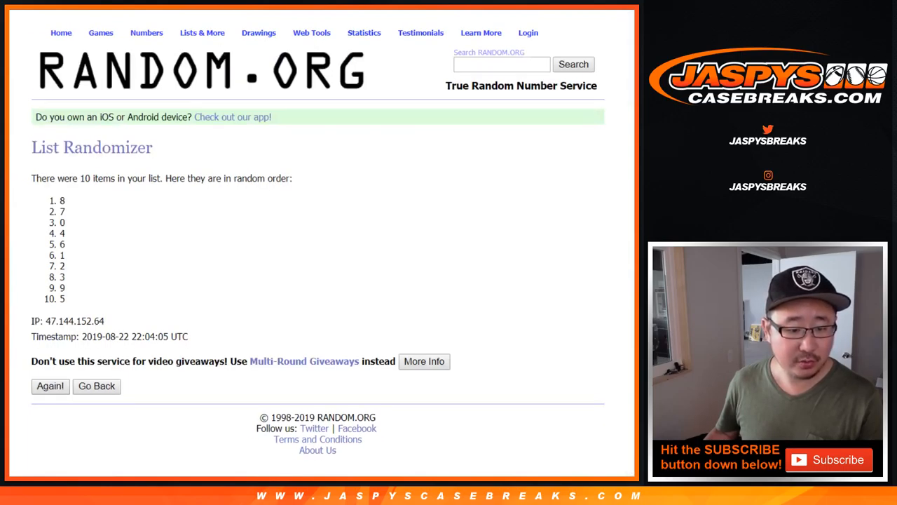
pyautogui.click(49, 385)
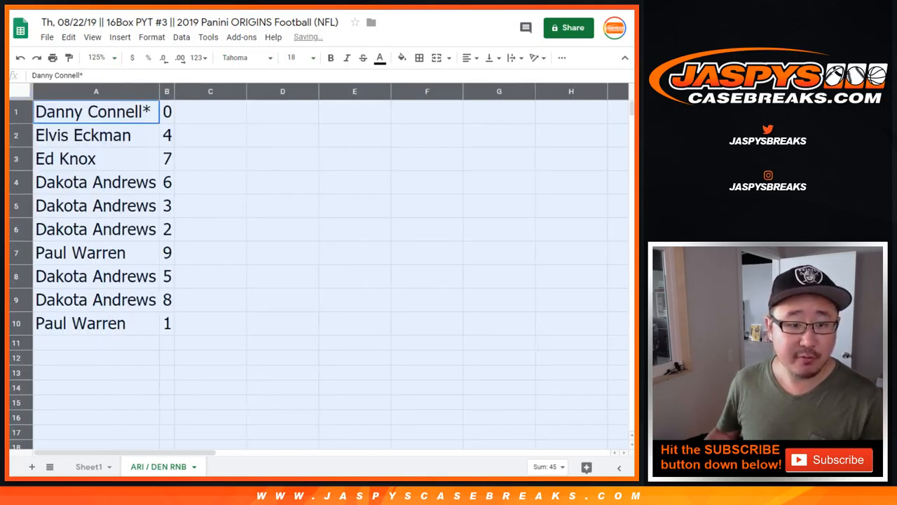
pyautogui.click(65, 158)
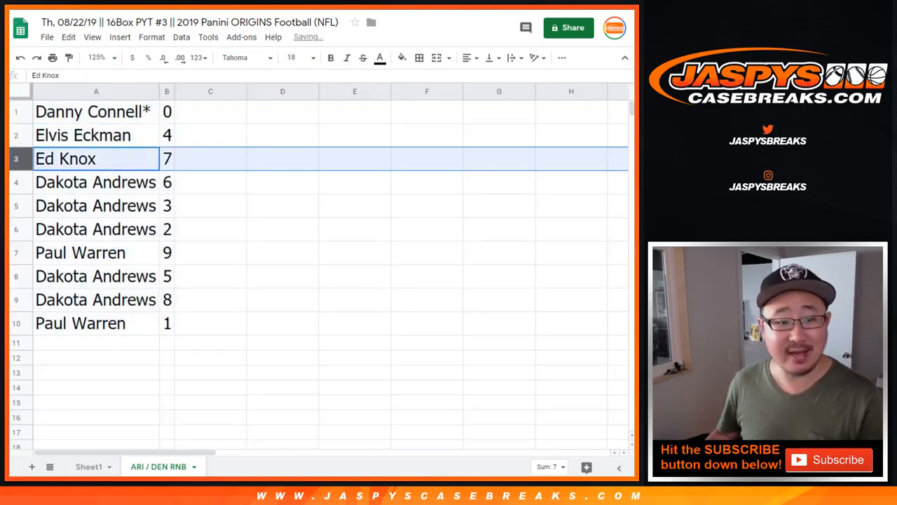
pyautogui.click(80, 252)
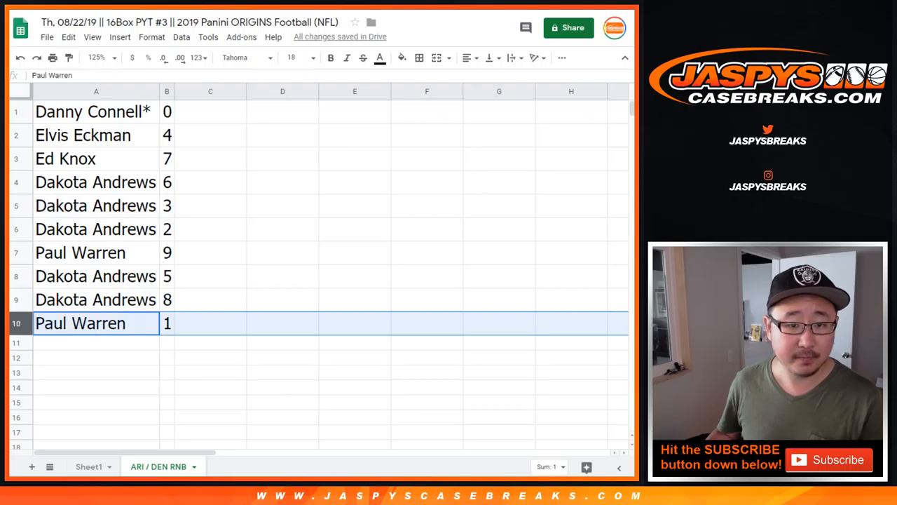
pyautogui.click(167, 91)
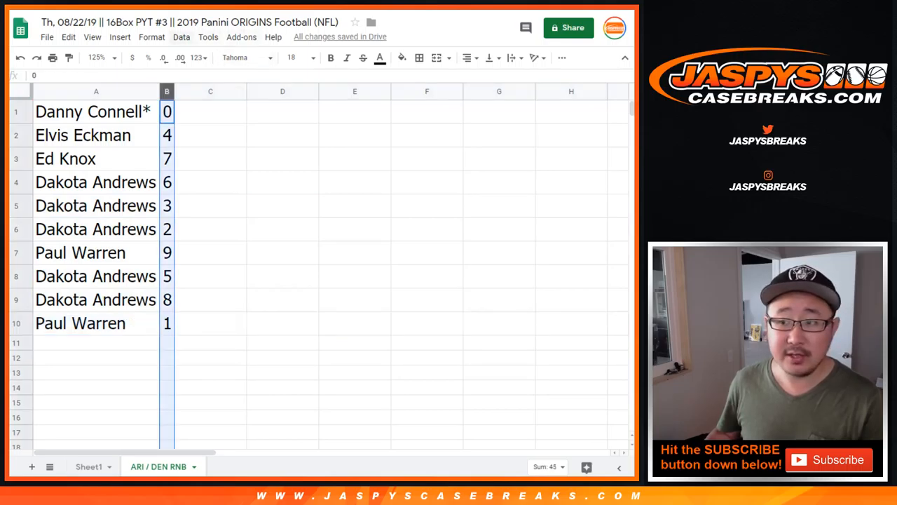